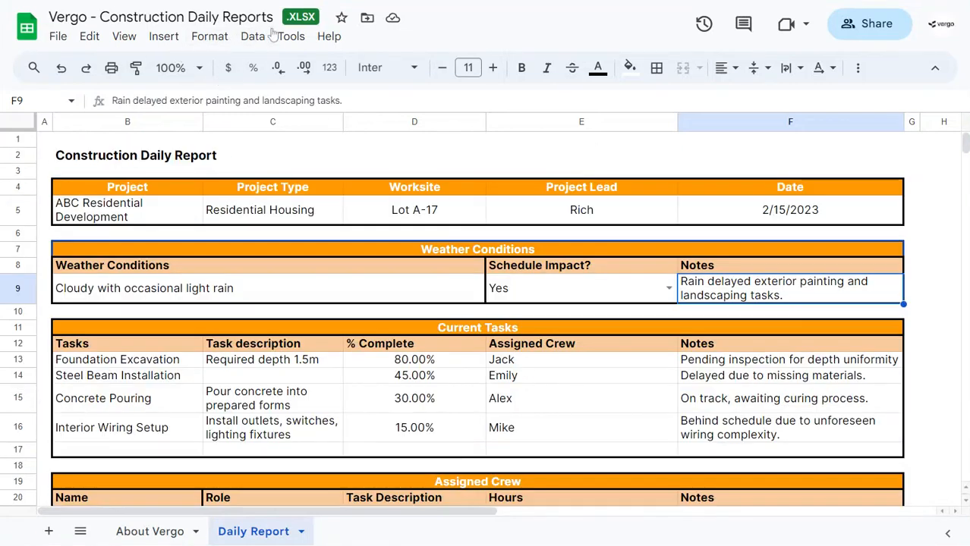
Step: Review the project header: ABC Residential Development, Residential Housing, Lot A-17, project lead, schedule impact Yes
{"action": "left_click", "coordinate": [127, 209]}
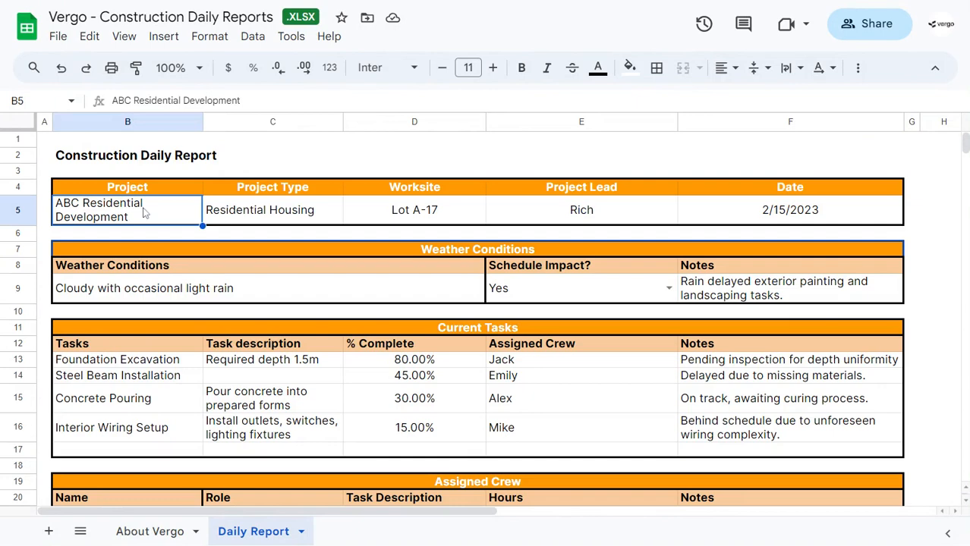
{"action": "mouse_move", "coordinate": [156, 213]}
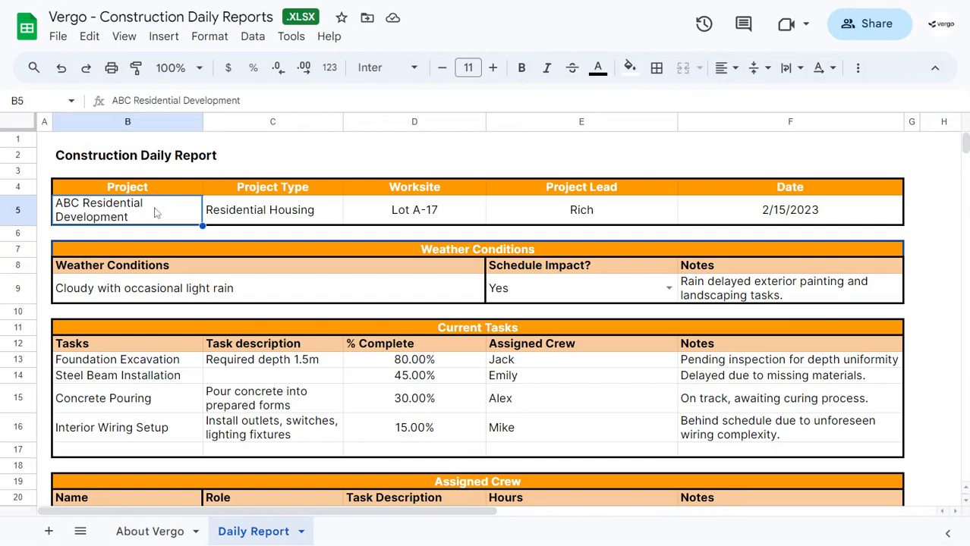
{"action": "left_click", "coordinate": [273, 210]}
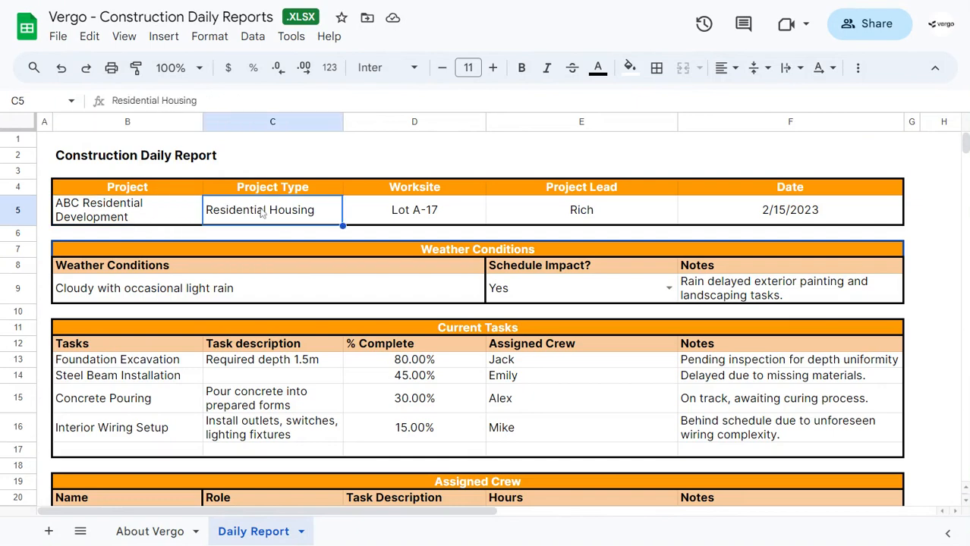
{"action": "mouse_move", "coordinate": [243, 220]}
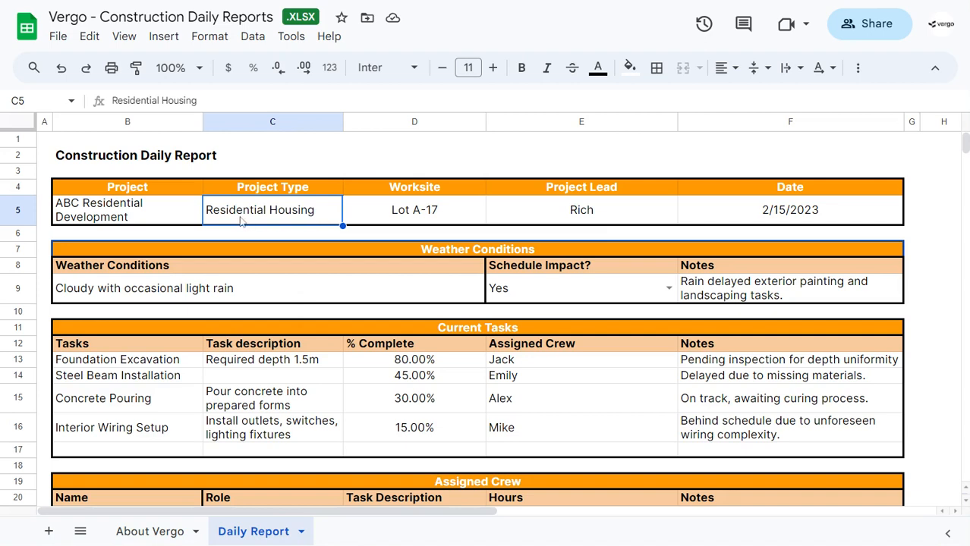
{"action": "mouse_move", "coordinate": [446, 198]}
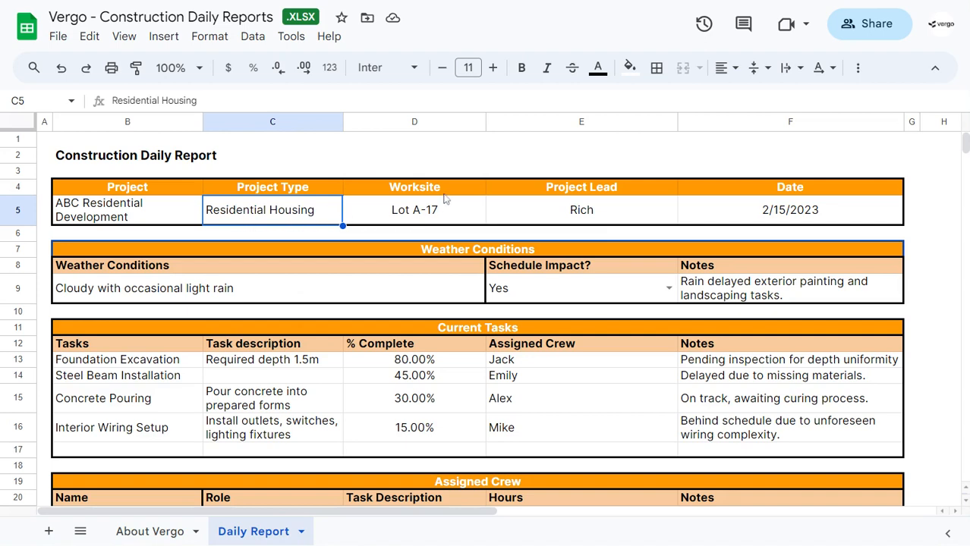
{"action": "left_click", "coordinate": [415, 209]}
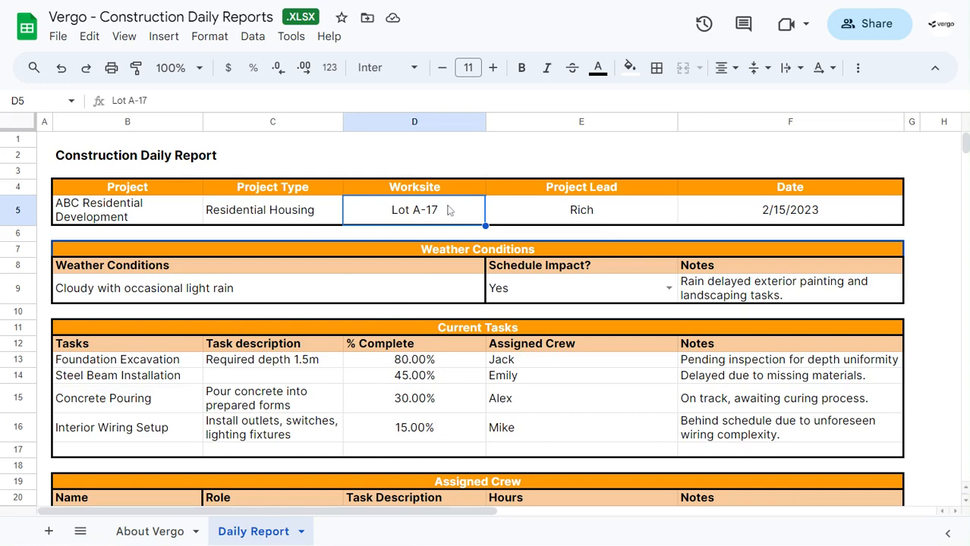
{"action": "left_click", "coordinate": [581, 210]}
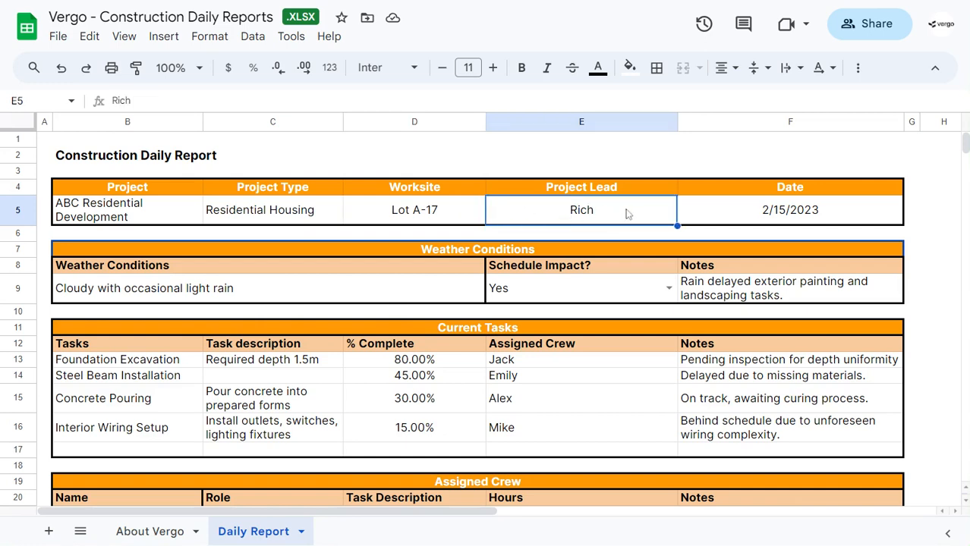
{"action": "left_click", "coordinate": [790, 210]}
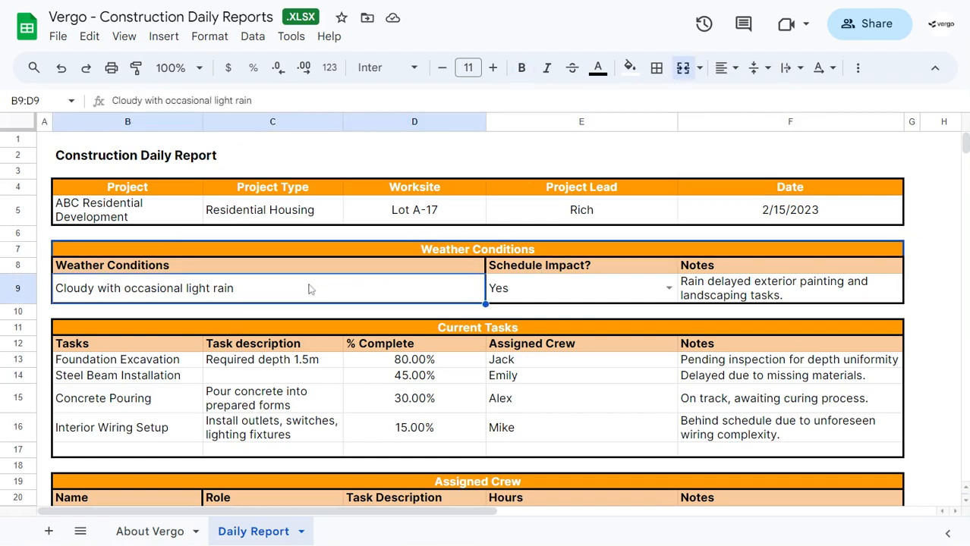
{"action": "left_click", "coordinate": [579, 289]}
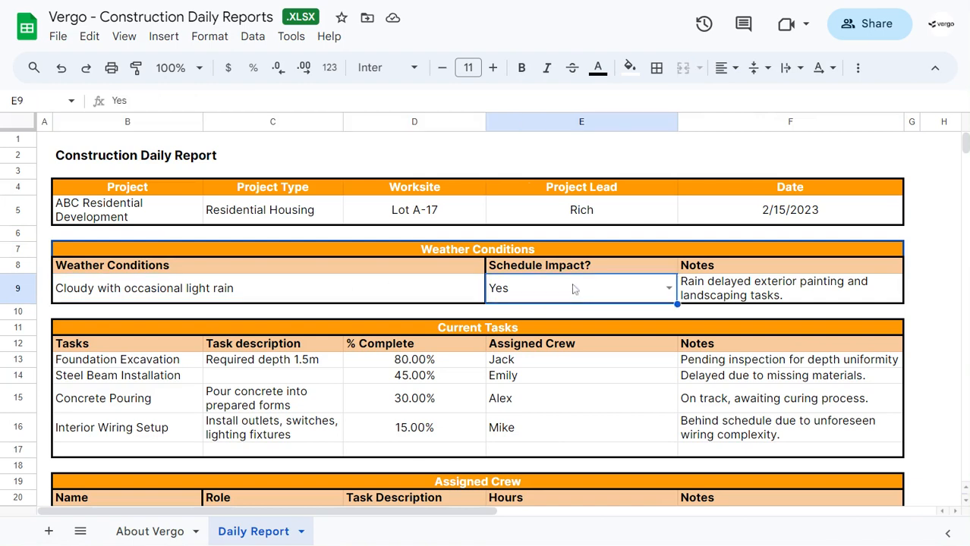
{"action": "mouse_move", "coordinate": [609, 295]}
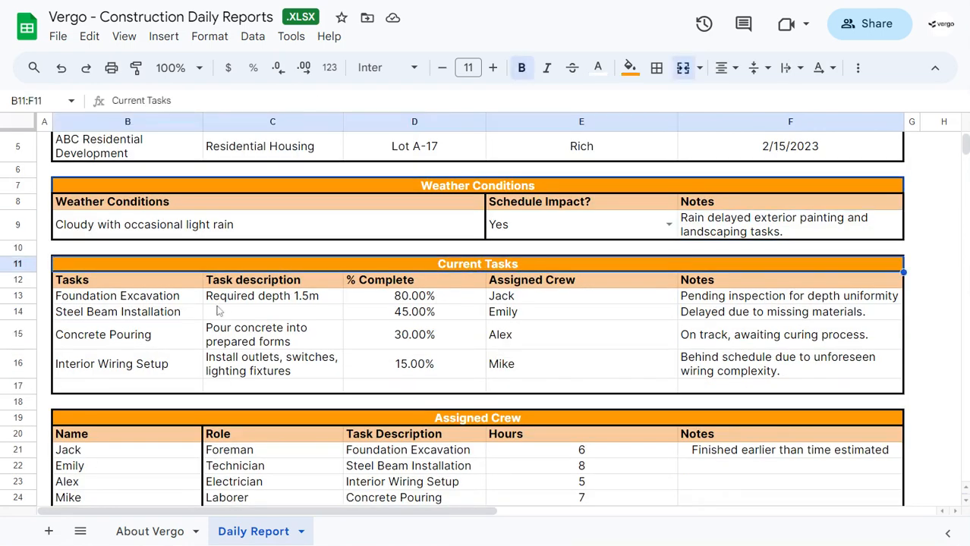
Step: Review the Foundation Excavation task (depth 1.5m, pending inspection) and the Foreman crew entry with 6 hours worked
{"action": "left_click", "coordinate": [117, 296]}
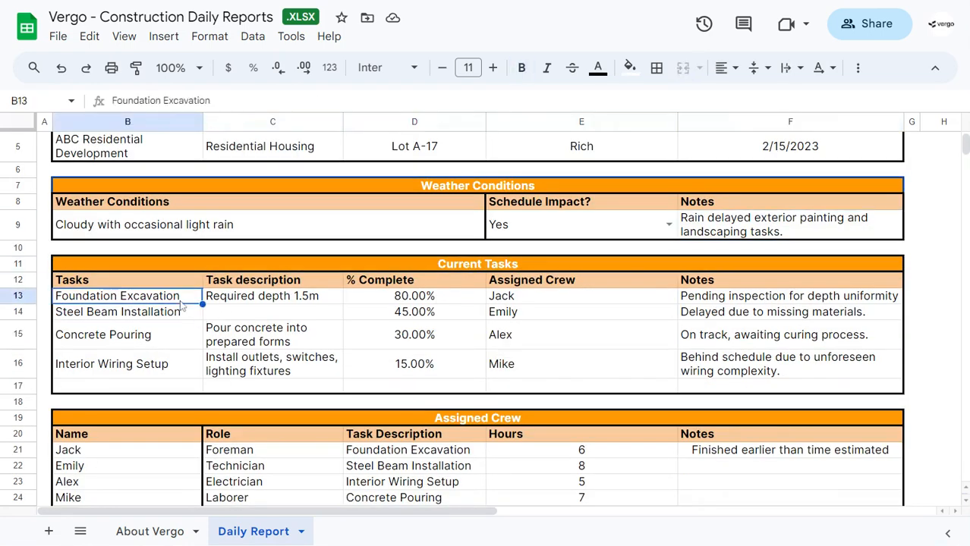
{"action": "left_click", "coordinate": [273, 296]}
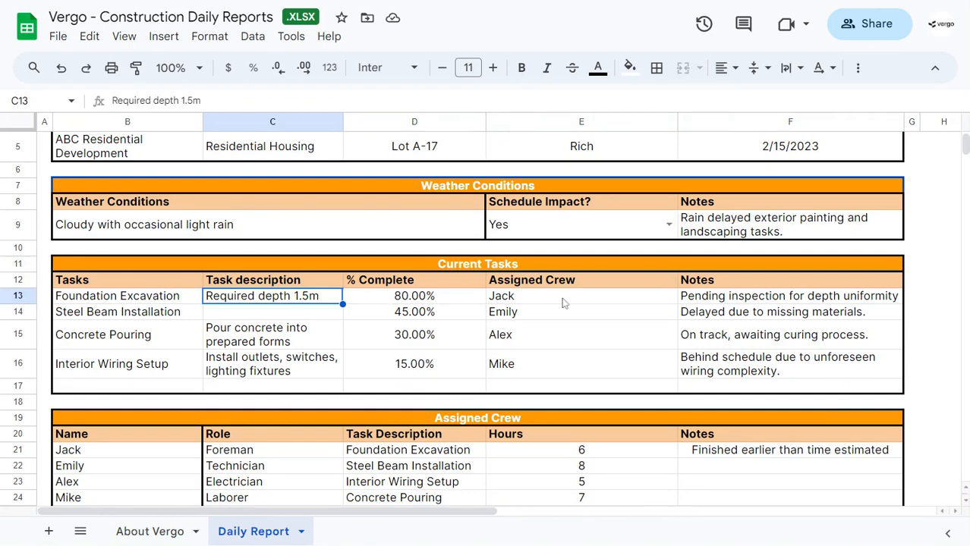
{"action": "mouse_move", "coordinate": [683, 300]}
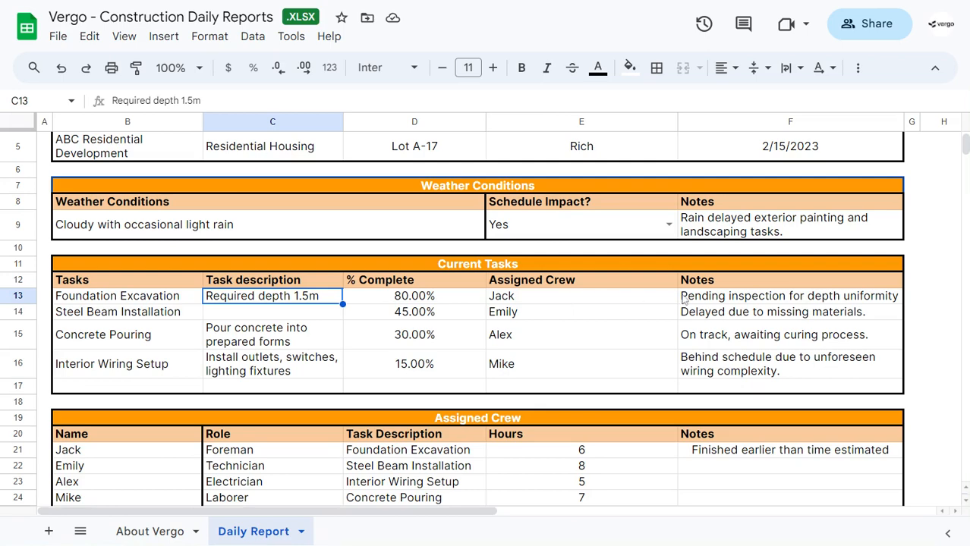
{"action": "left_click", "coordinate": [790, 296]}
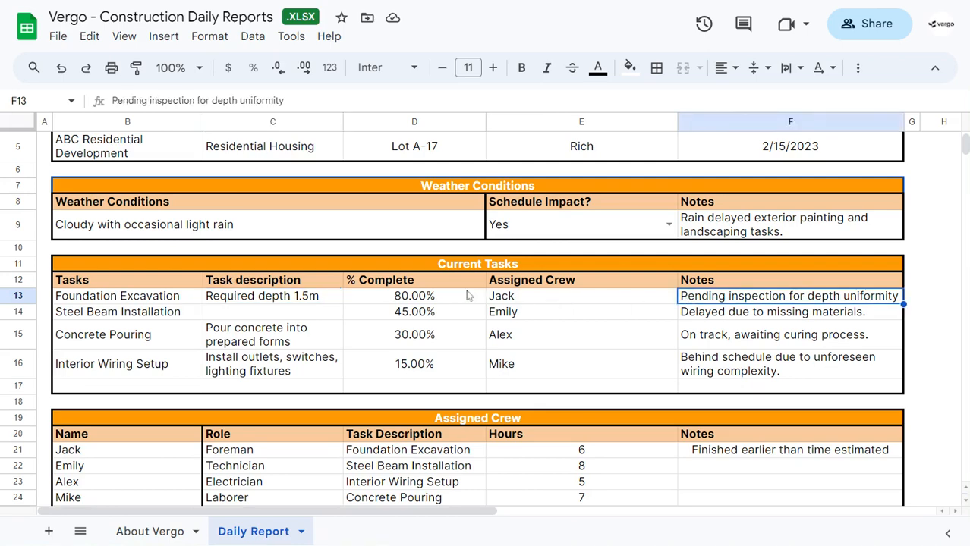
{"action": "scroll", "scroll_direction": "down", "scroll_amount": 3}
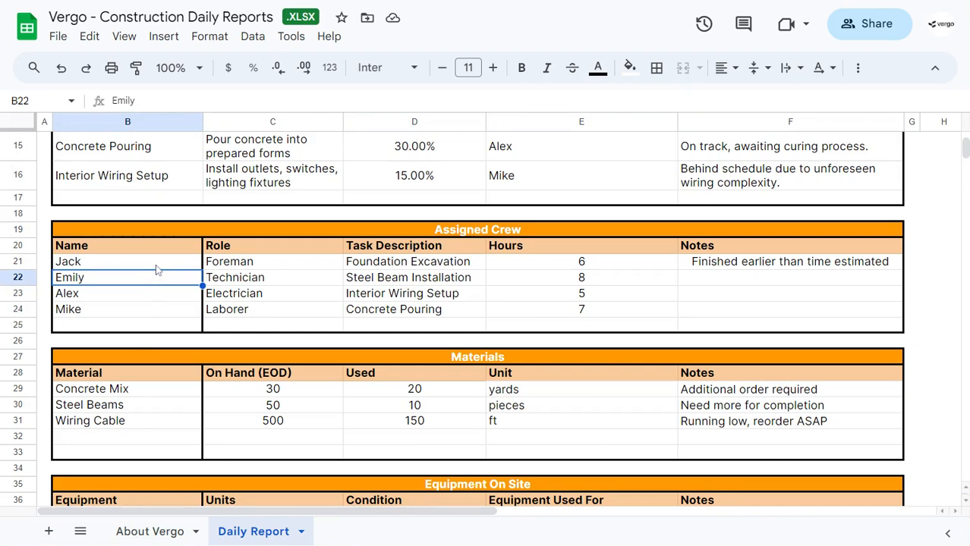
{"action": "left_click", "coordinate": [273, 261]}
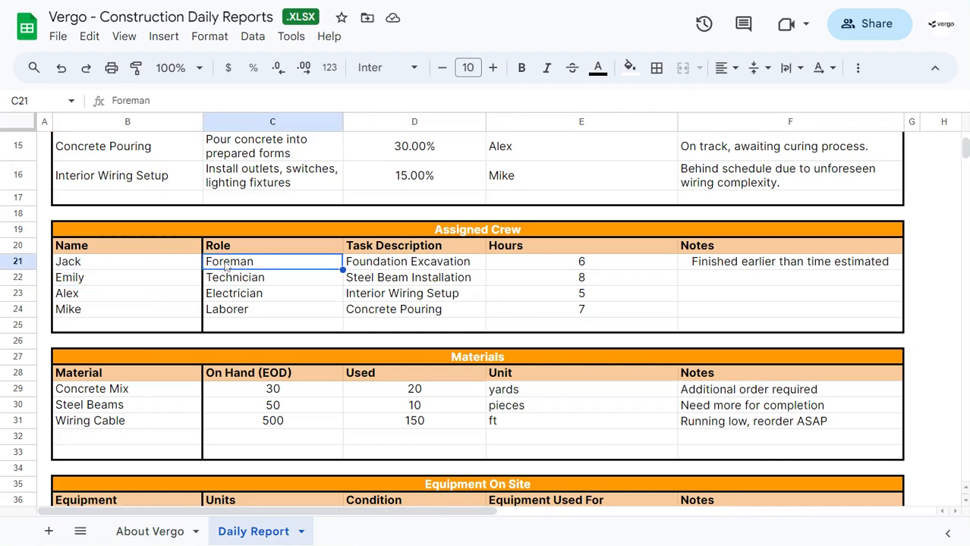
{"action": "left_click", "coordinate": [414, 261]}
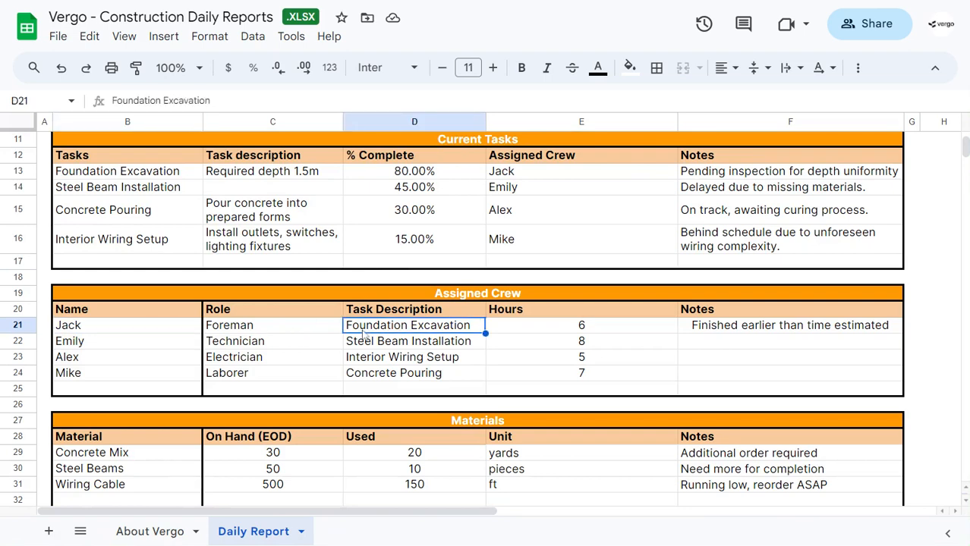
{"action": "left_click", "coordinate": [127, 170]}
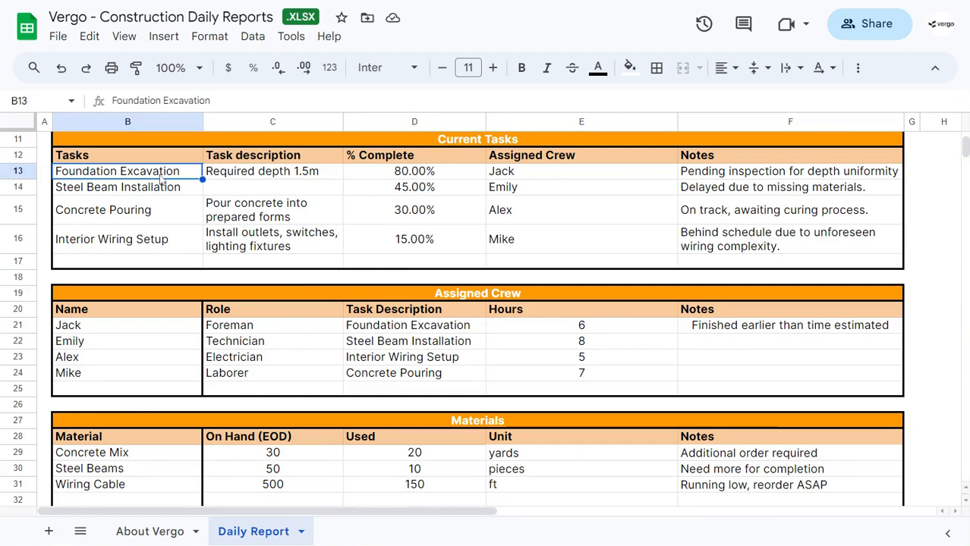
{"action": "left_click", "coordinate": [582, 171]}
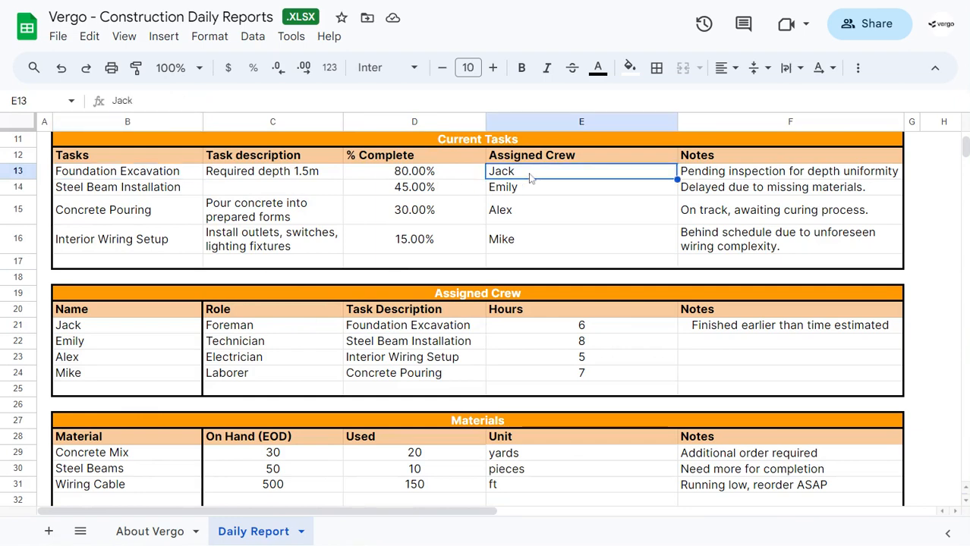
{"action": "left_click", "coordinate": [581, 325]}
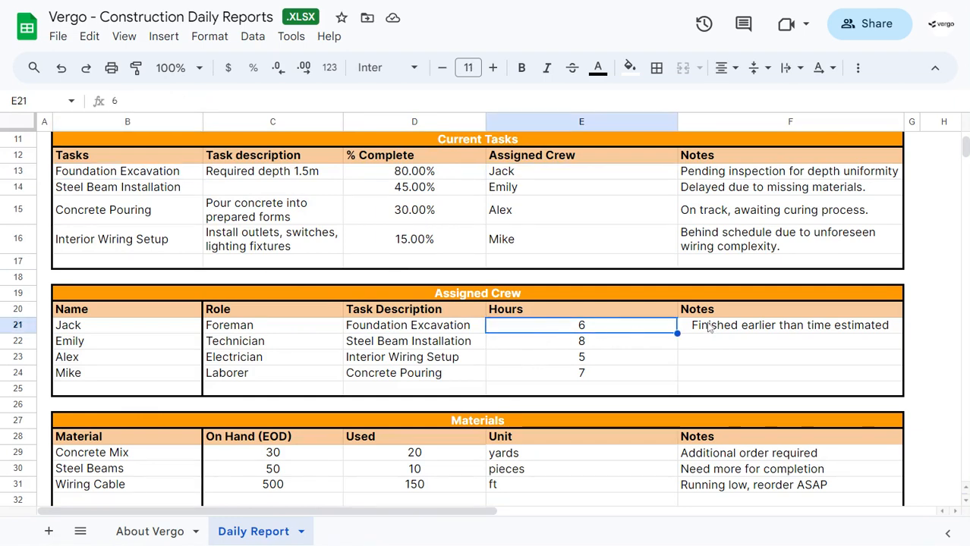
{"action": "left_click", "coordinate": [789, 325]}
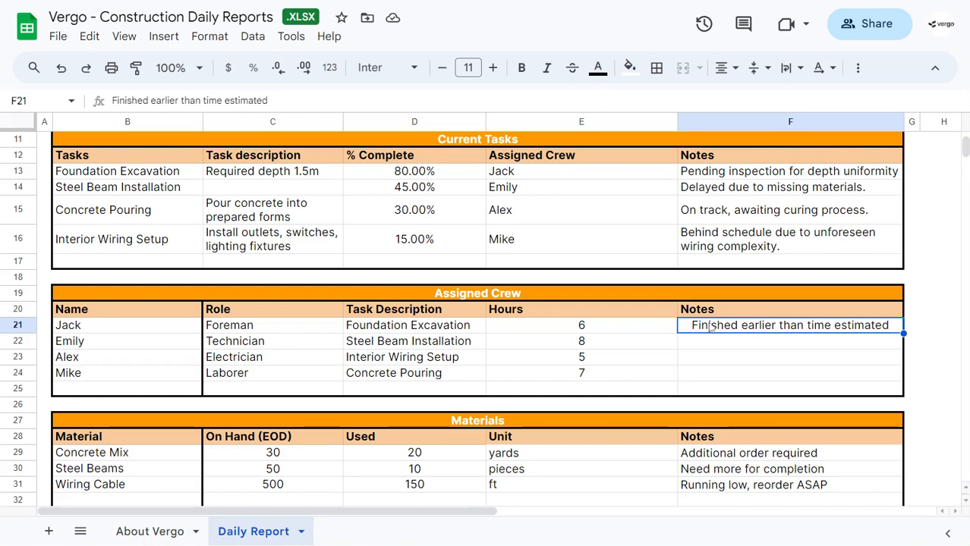
Step: Review the Concrete Mix used amount and the Excavator units count and empty notes
{"action": "scroll", "scroll_direction": "down", "scroll_amount": 3}
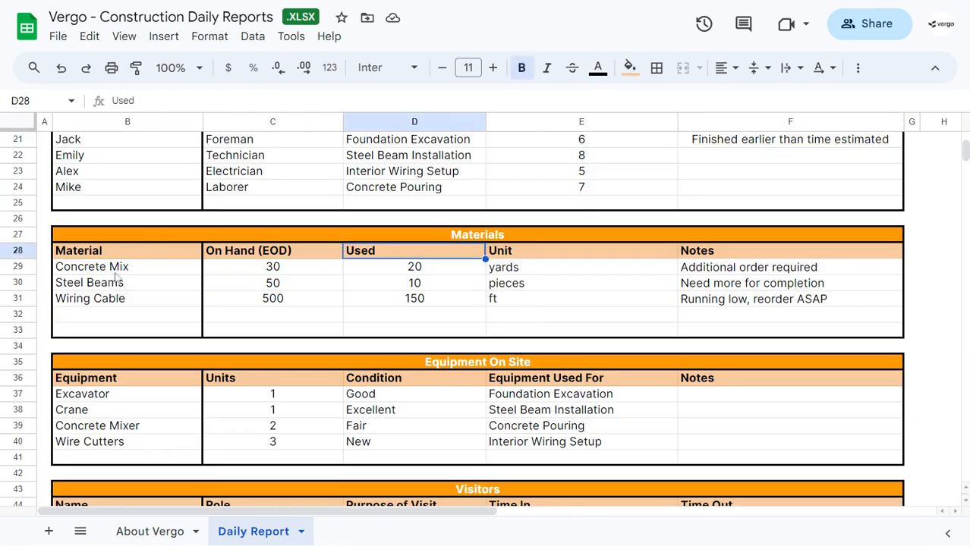
{"action": "left_click", "coordinate": [91, 267]}
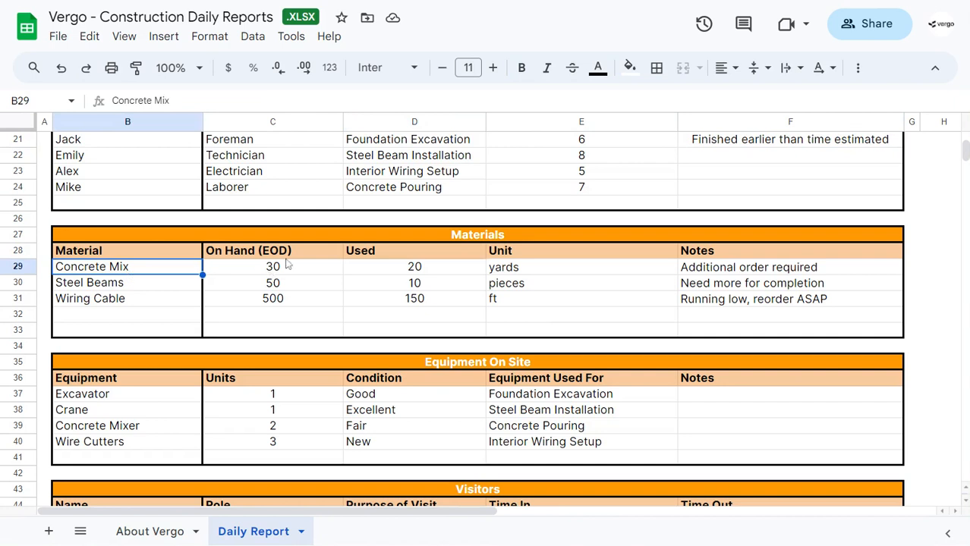
{"action": "left_click", "coordinate": [414, 267]}
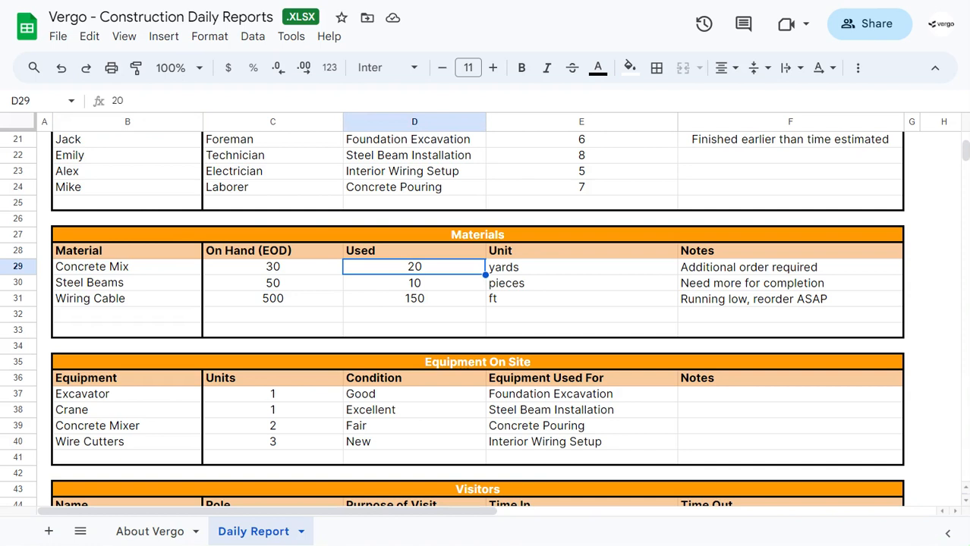
{"action": "mouse_move", "coordinate": [528, 268]}
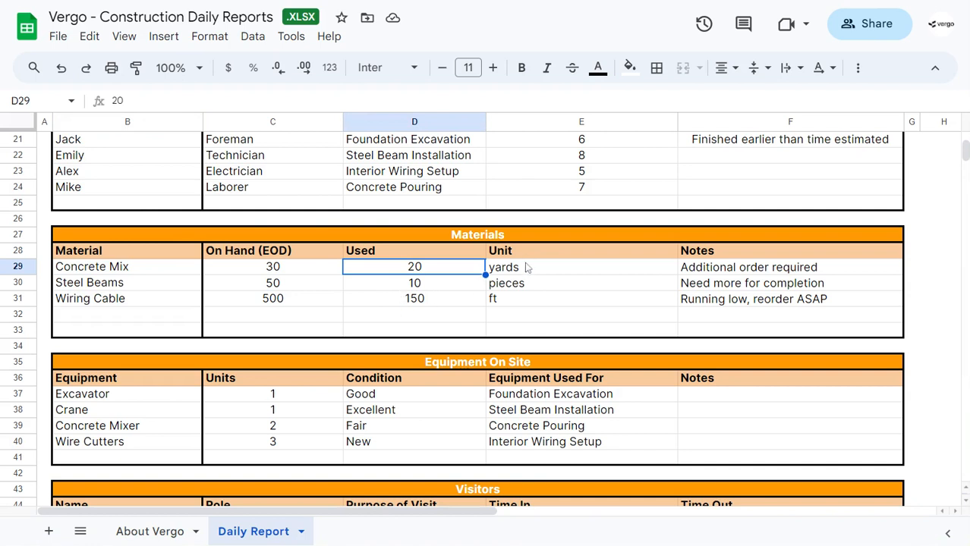
{"action": "mouse_move", "coordinate": [722, 296]}
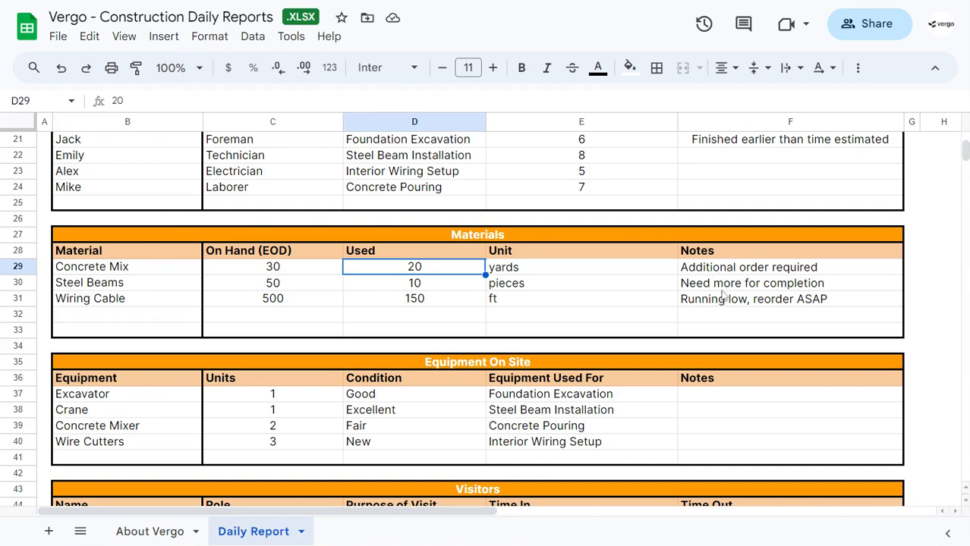
{"action": "scroll", "scroll_direction": "down", "scroll_amount": 3}
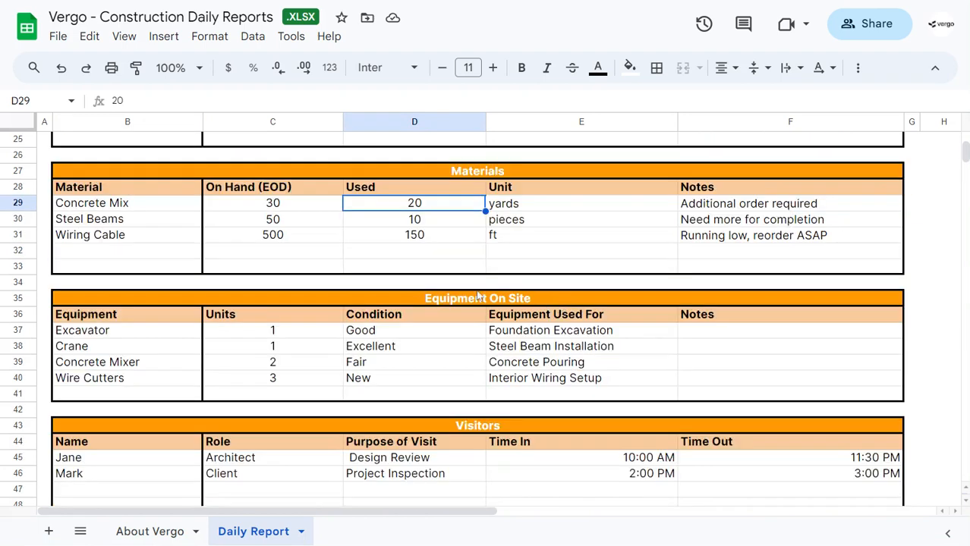
{"action": "scroll", "scroll_direction": "down", "scroll_amount": 3}
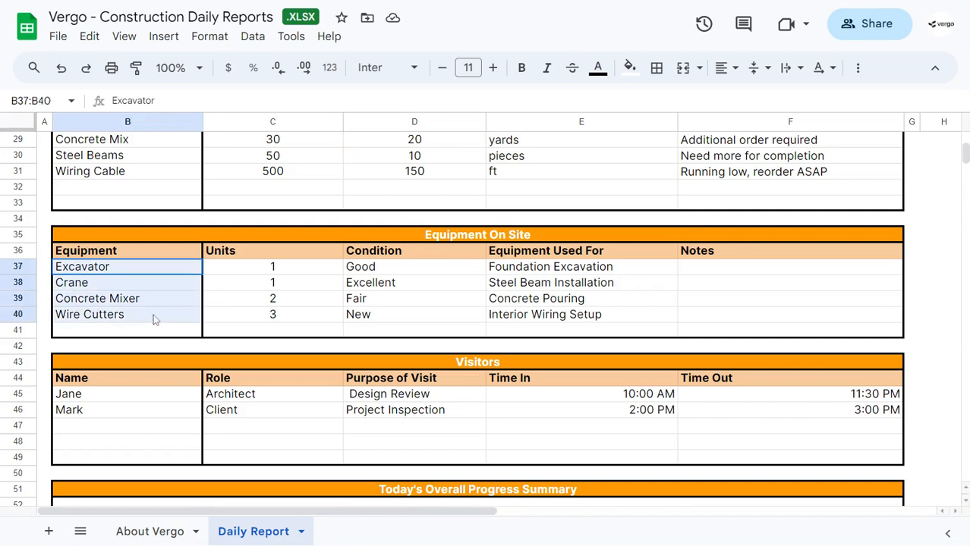
{"action": "left_click", "coordinate": [273, 267]}
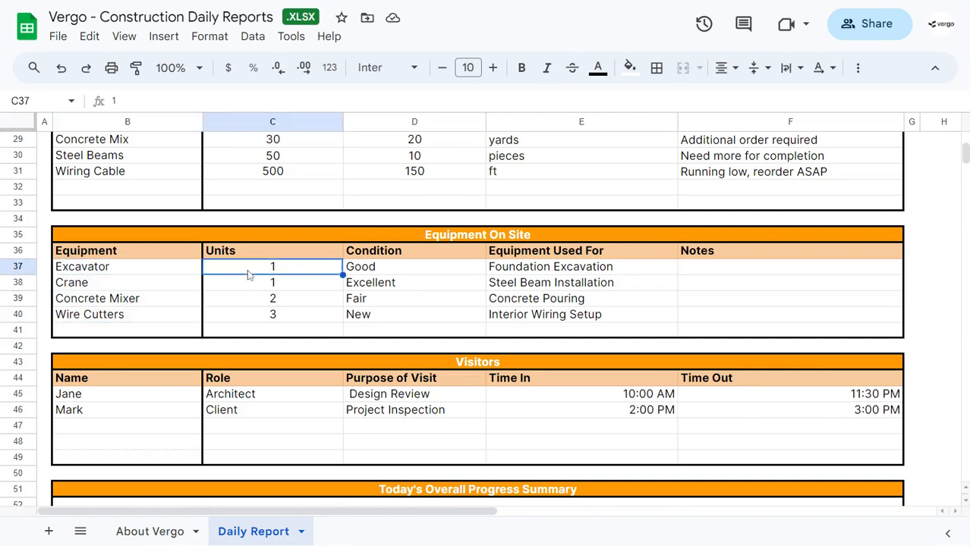
{"action": "mouse_move", "coordinate": [393, 275]}
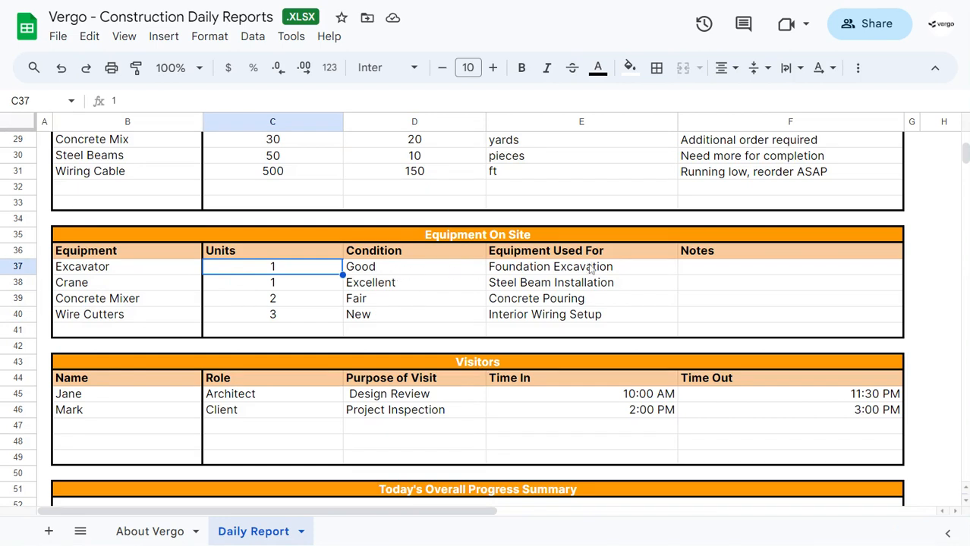
{"action": "left_click", "coordinate": [789, 268]}
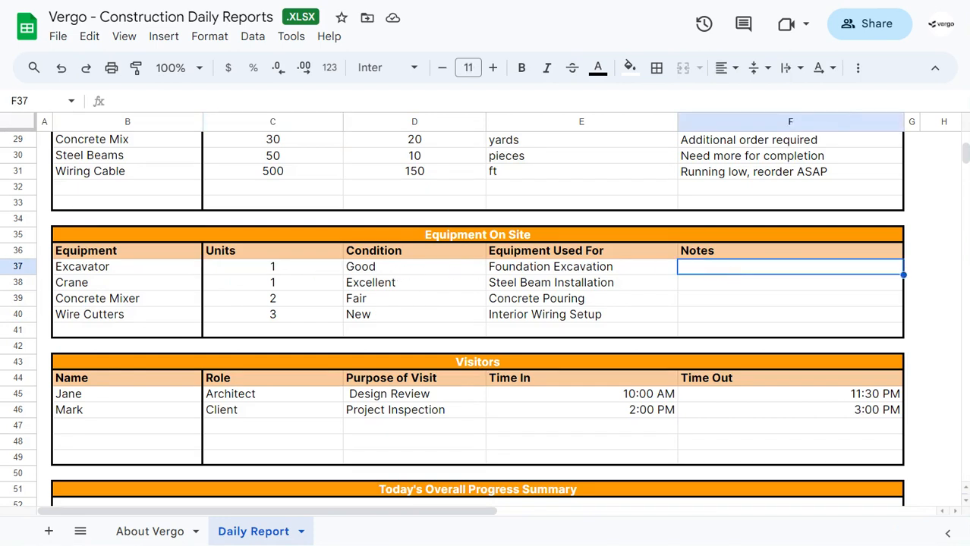
{"action": "scroll", "scroll_direction": "down", "scroll_amount": 3}
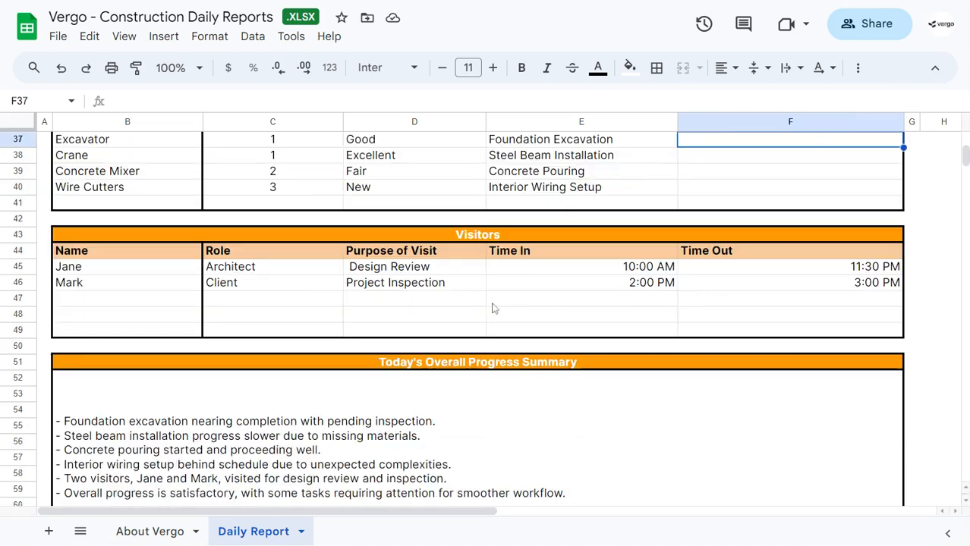
{"action": "mouse_move", "coordinate": [170, 249]}
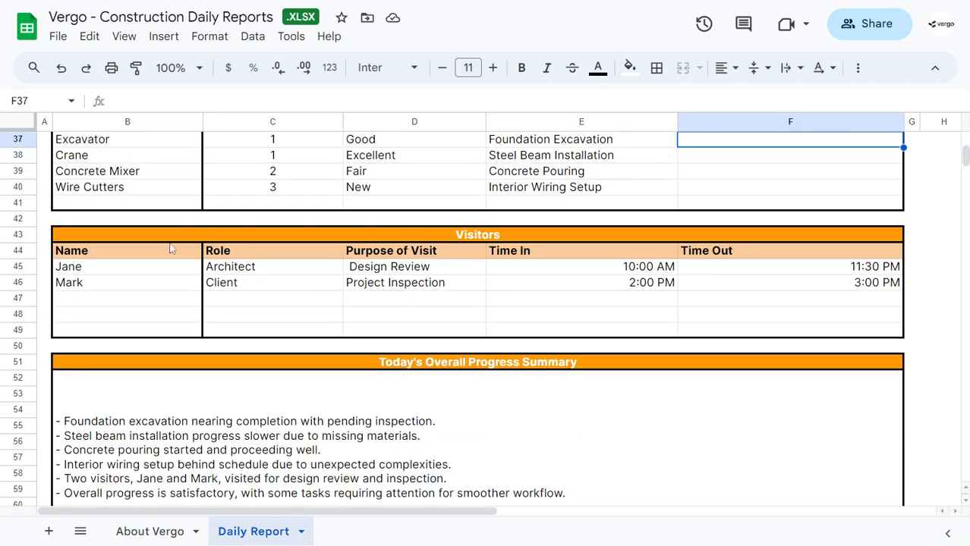
{"action": "mouse_move", "coordinate": [182, 298]}
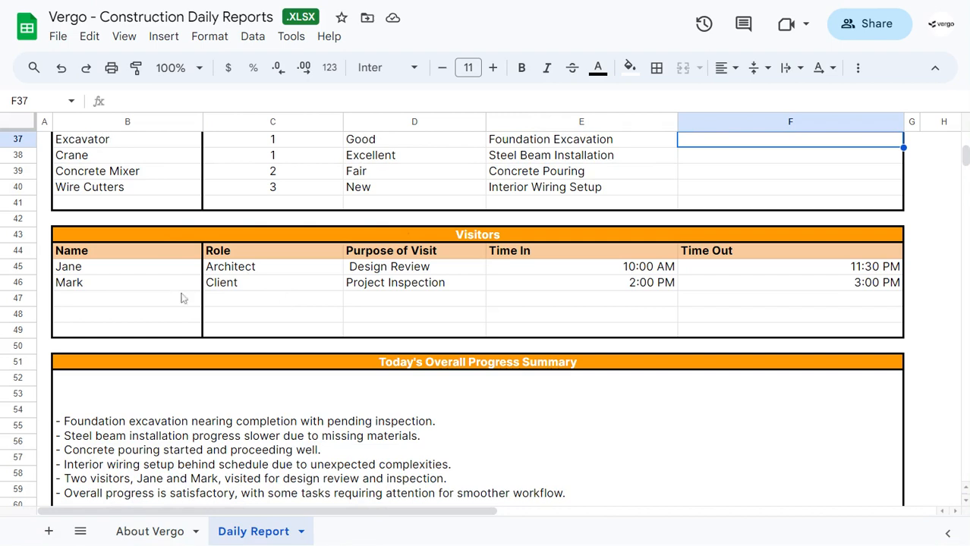
{"action": "mouse_move", "coordinate": [371, 291]}
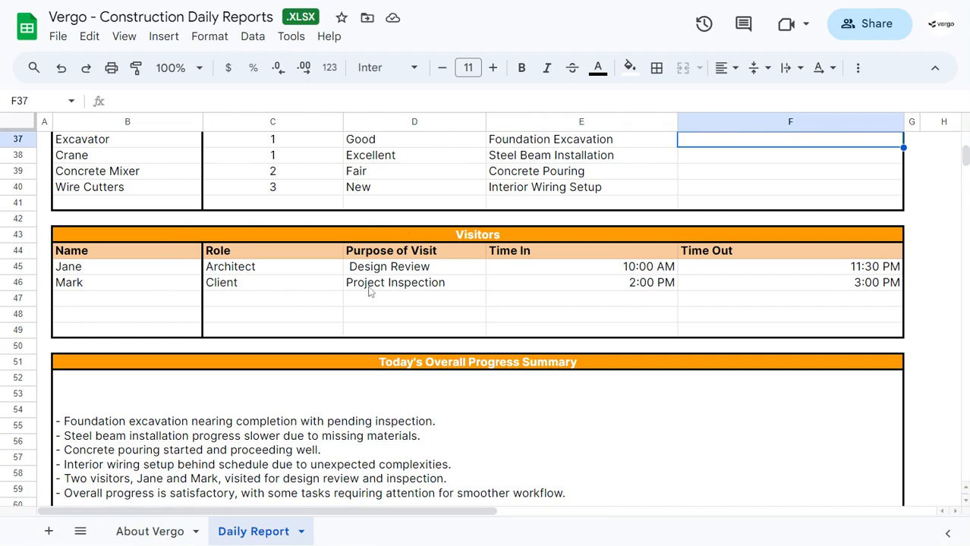
{"action": "mouse_move", "coordinate": [395, 267]}
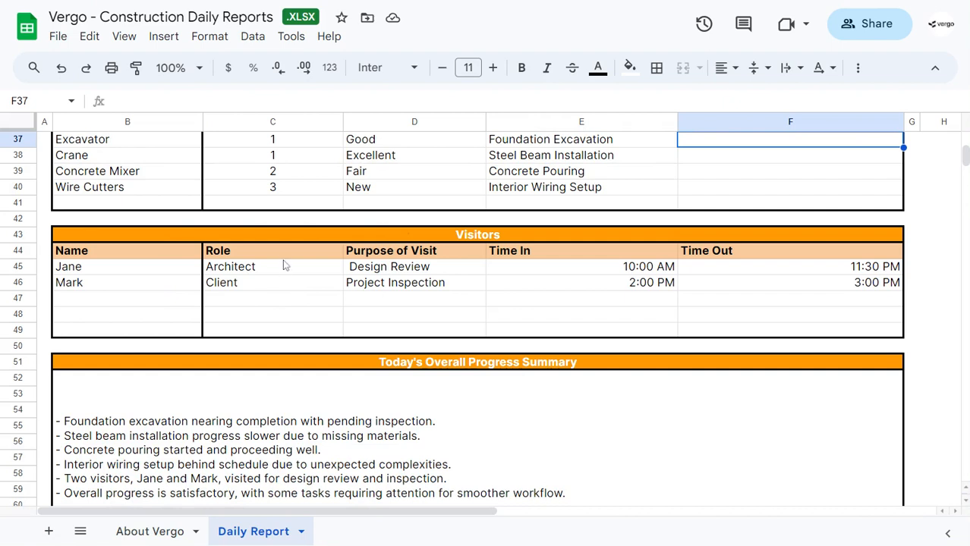
{"action": "mouse_move", "coordinate": [572, 270]}
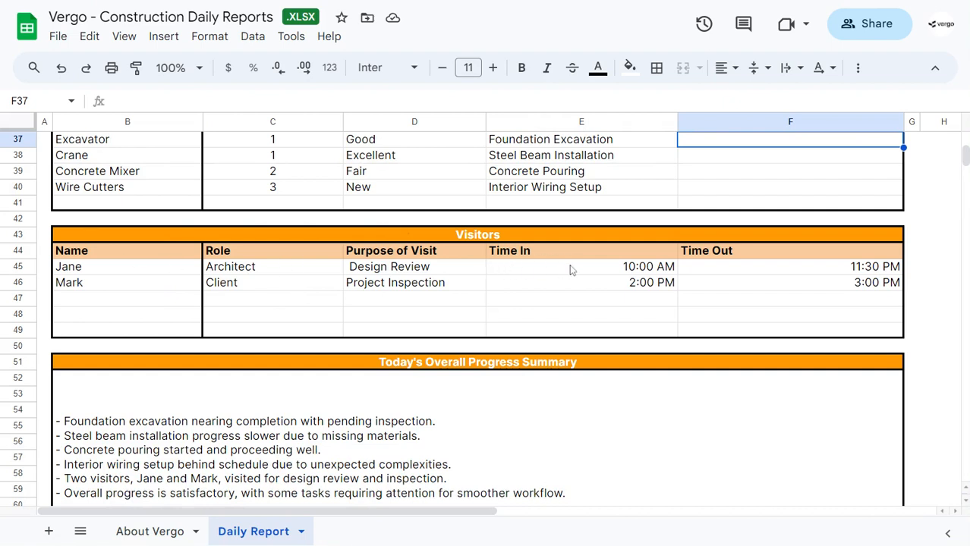
{"action": "mouse_move", "coordinate": [771, 277]}
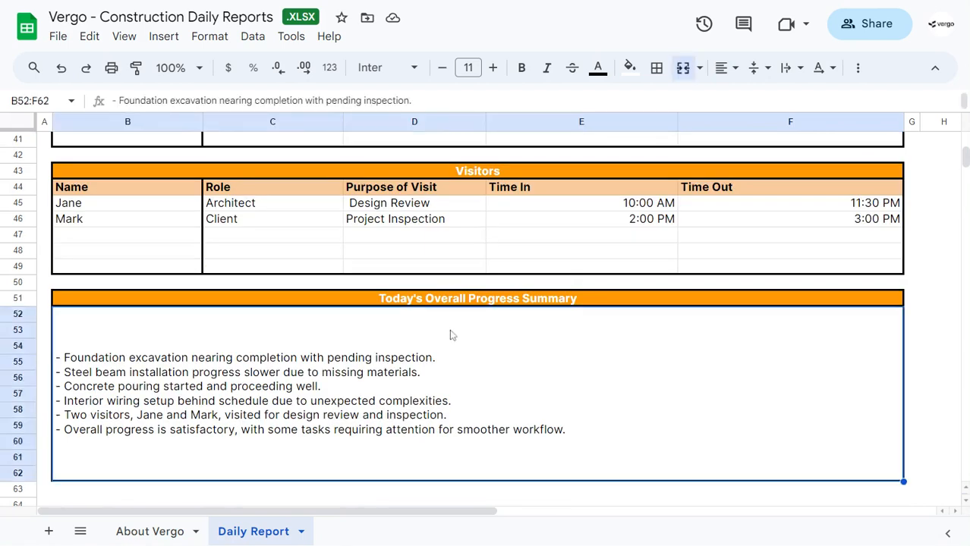
{"action": "mouse_move", "coordinate": [495, 365]}
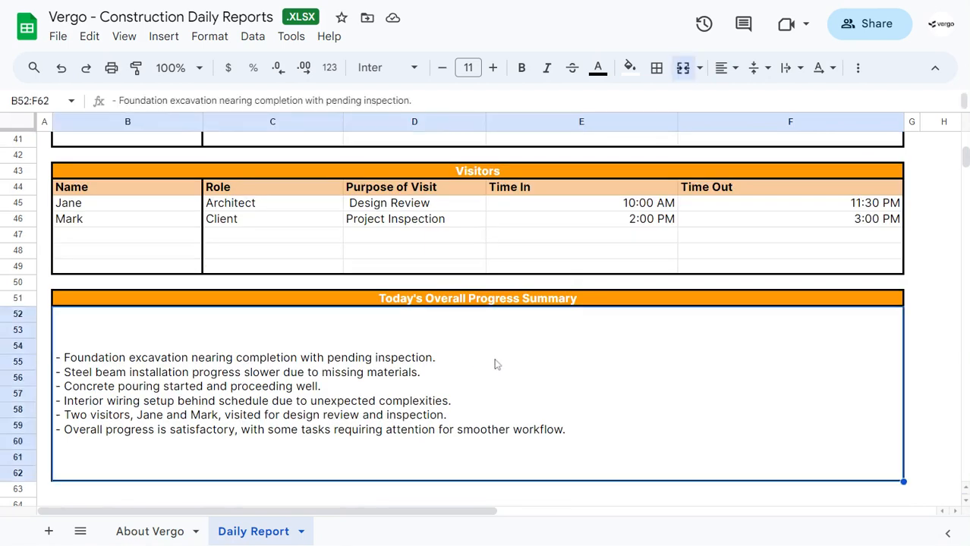
{"action": "mouse_move", "coordinate": [498, 364]}
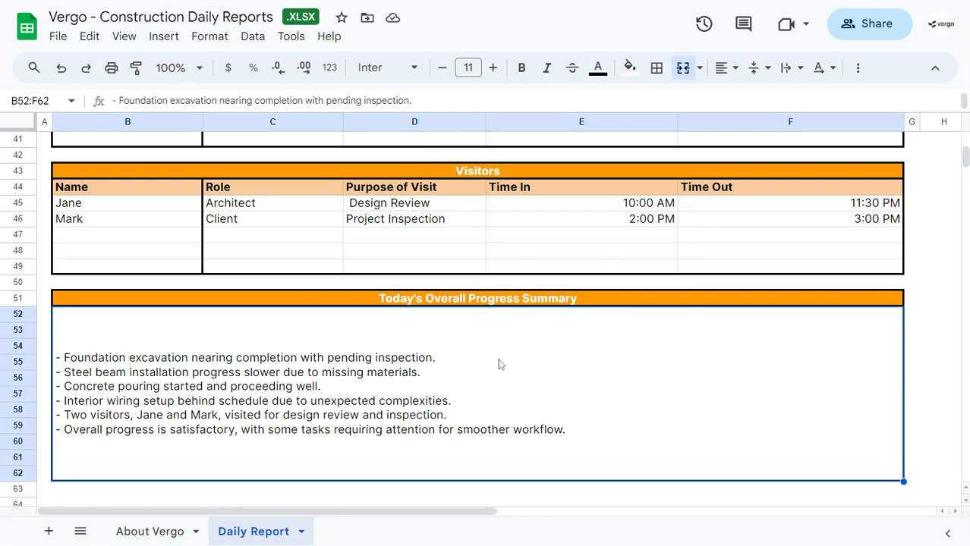
Step: Select Alex's entire crew row and bring up its right-click row actions
{"action": "scroll", "scroll_direction": "up", "scroll_amount": 3}
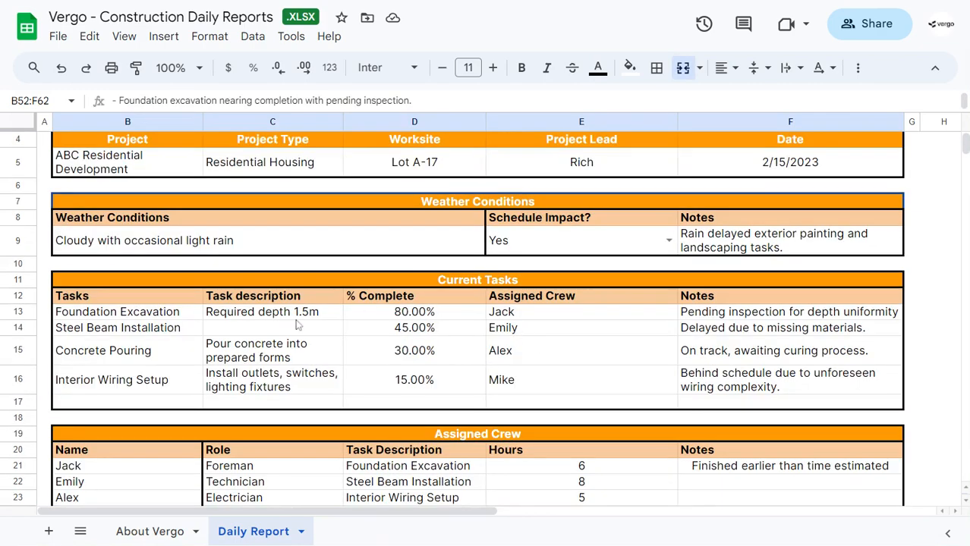
{"action": "scroll", "scroll_direction": "down", "scroll_amount": 3}
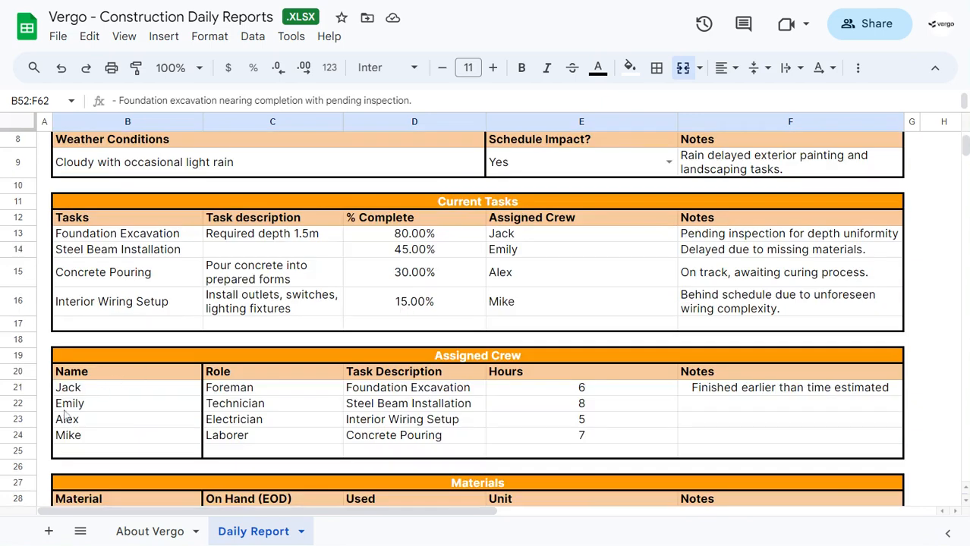
{"action": "left_click", "coordinate": [18, 419]}
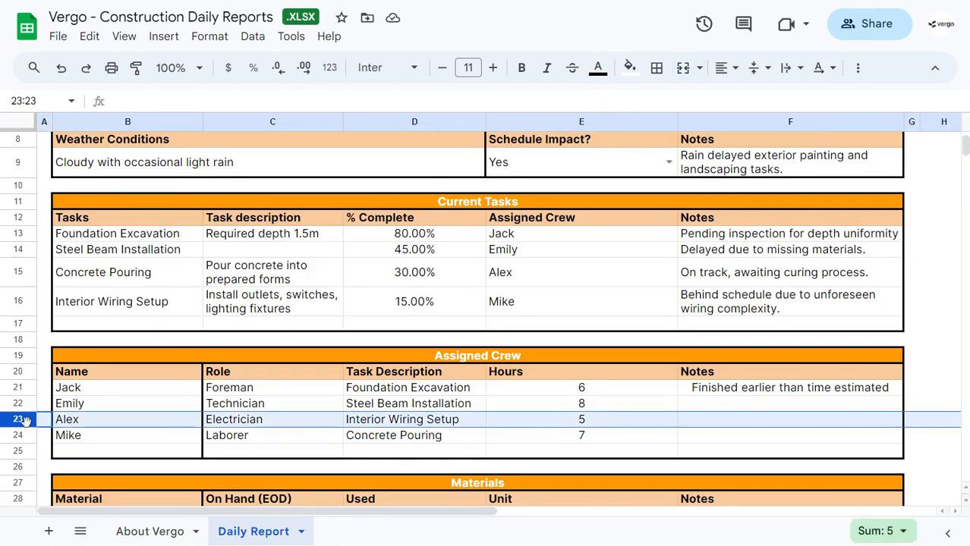
{"action": "right_click", "coordinate": [23, 419]}
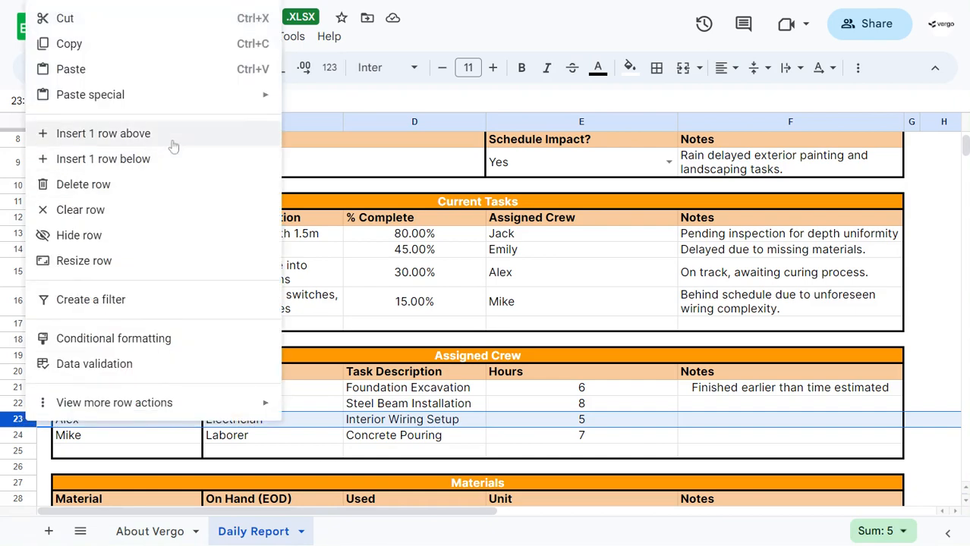